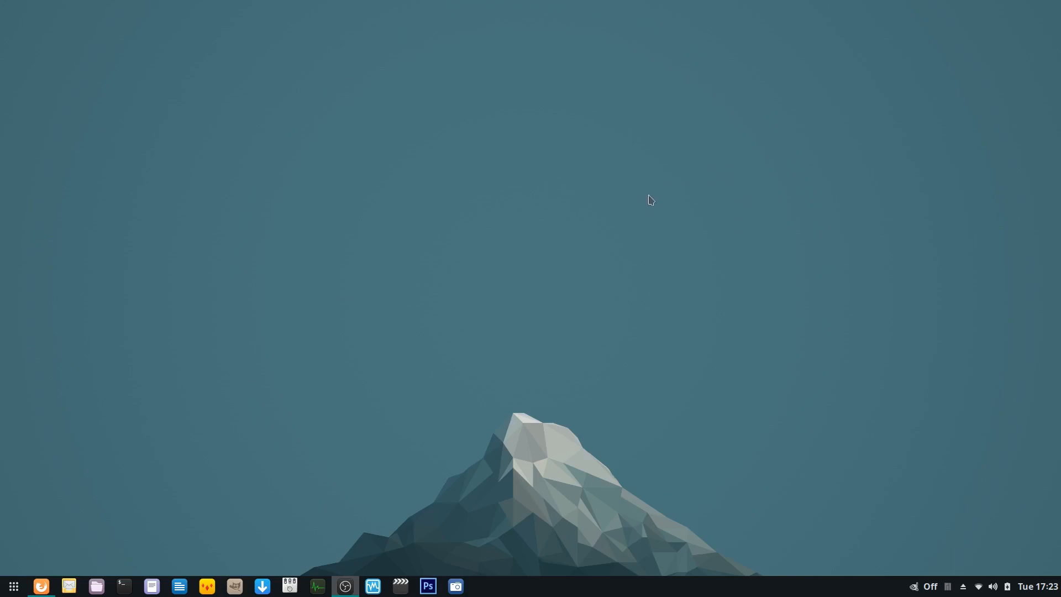
{"action": "mouse_move", "coordinate": [669, 561]}
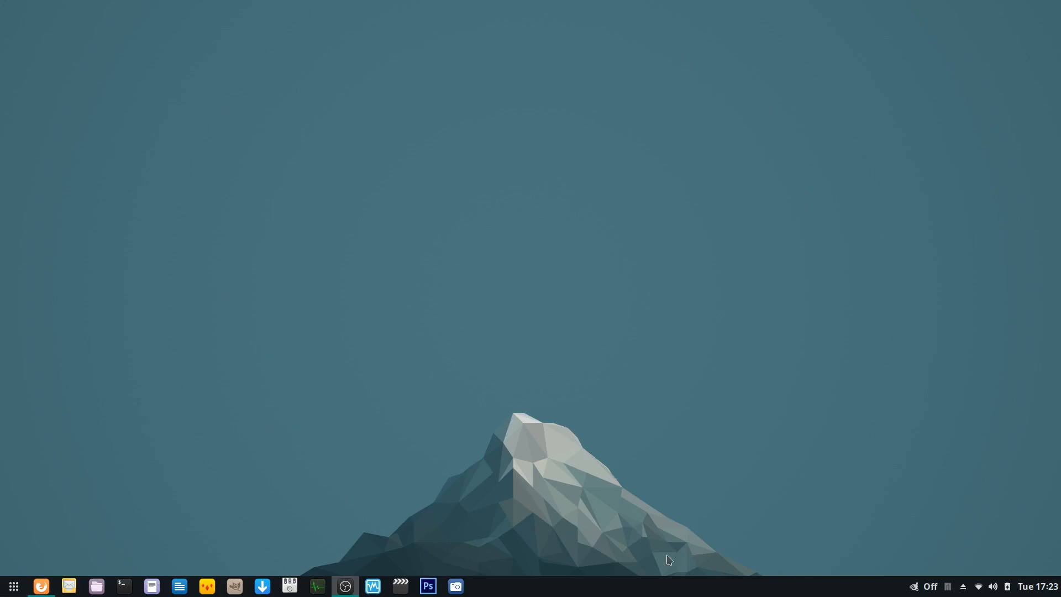
{"action": "mouse_move", "coordinate": [325, 289]}
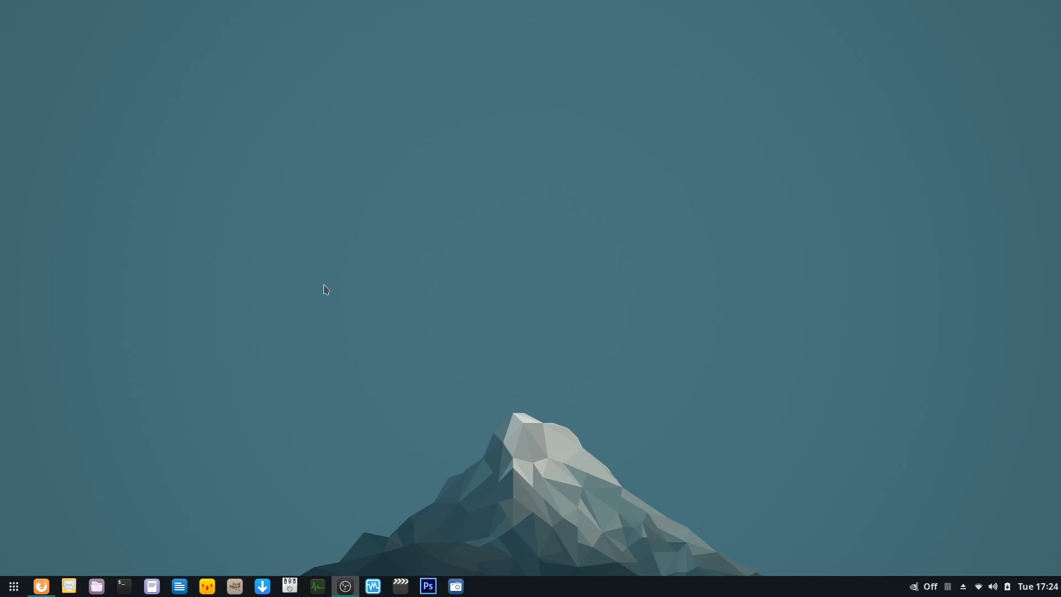
{"action": "mouse_move", "coordinate": [560, 24]}
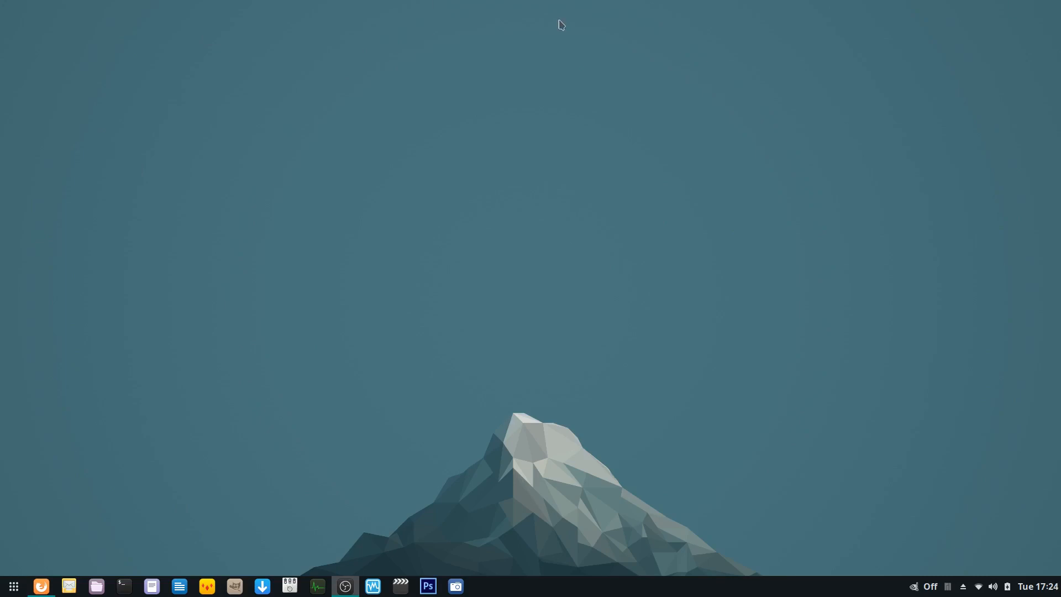
{"action": "mouse_move", "coordinate": [29, 197]}
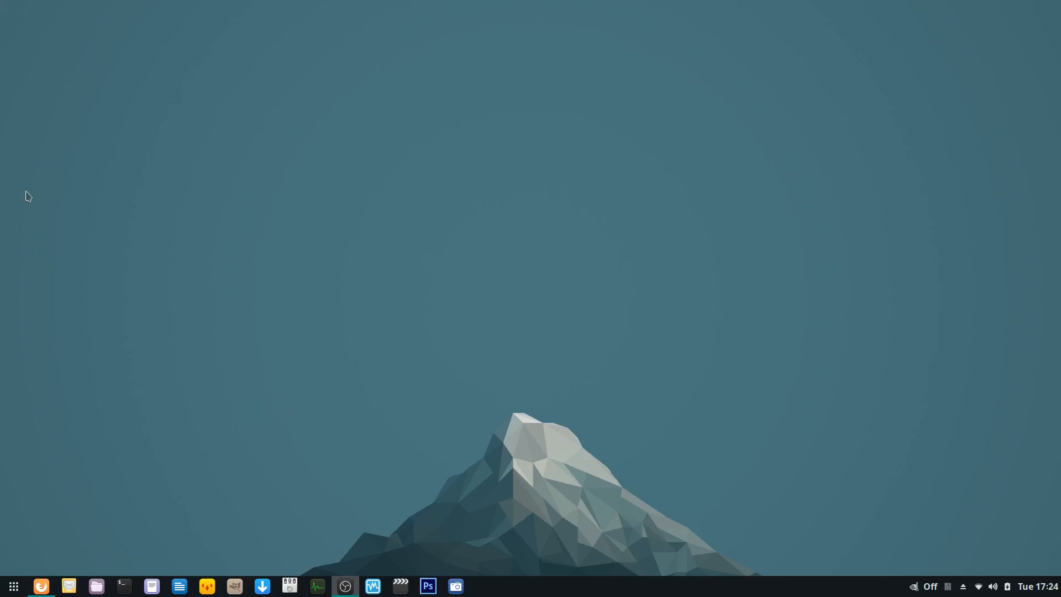
{"action": "mouse_move", "coordinate": [12, 335]}
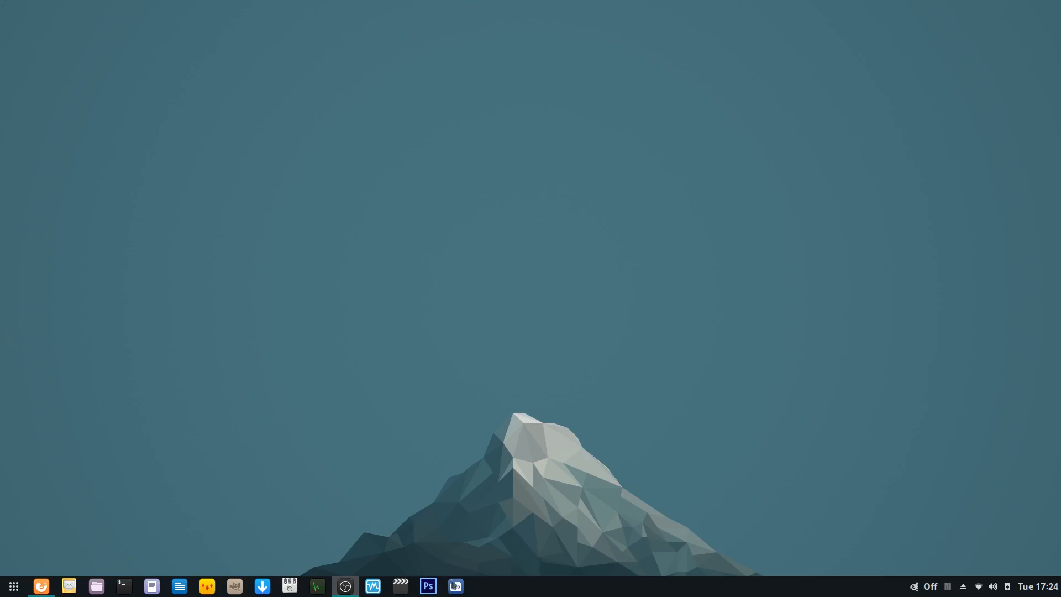
{"action": "mouse_move", "coordinate": [41, 585]}
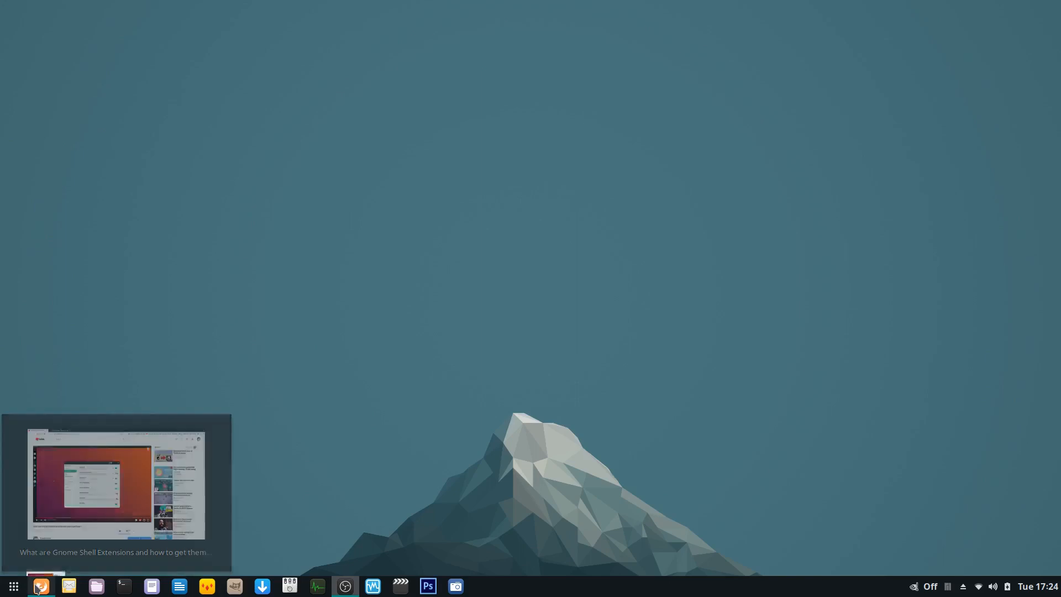
Restore the Firefox window with the YouTube video on GNOME Shell Extensions.
{"action": "left_click", "coordinate": [41, 586]}
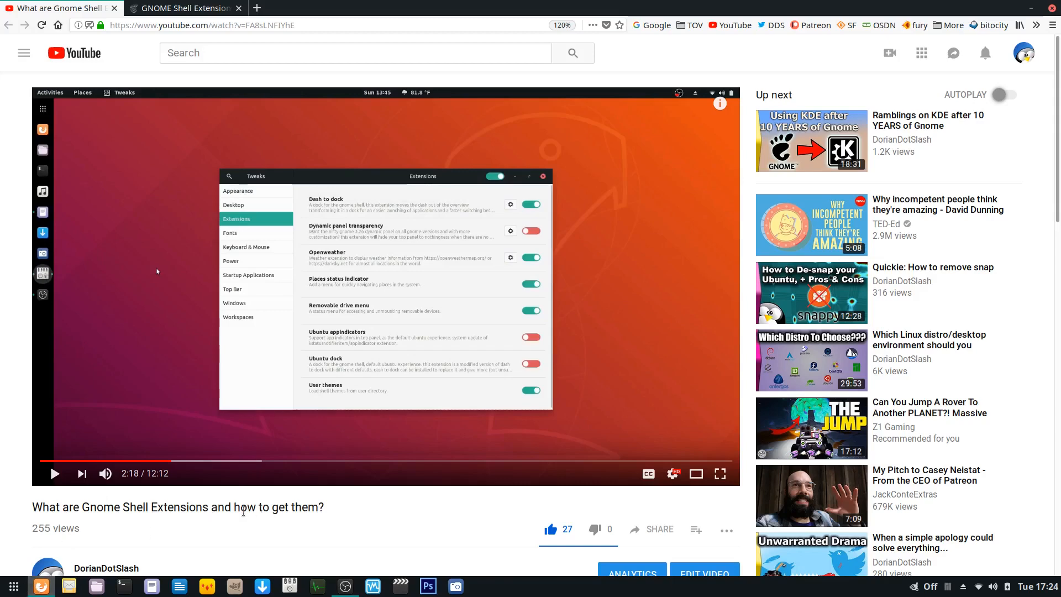
{"action": "mouse_move", "coordinate": [899, 9]}
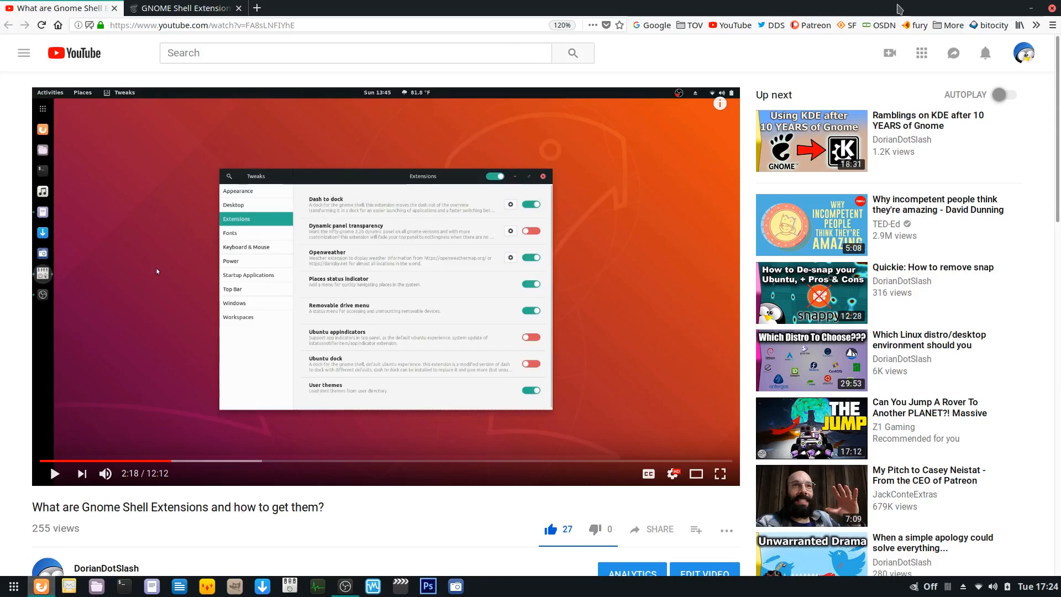
{"action": "mouse_move", "coordinate": [513, 166]}
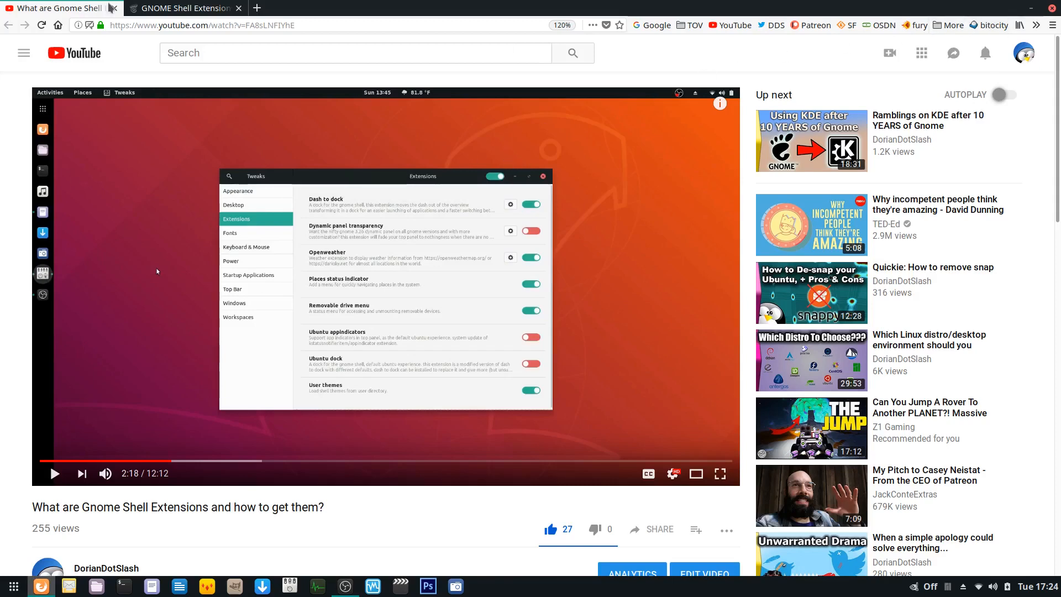
On extensions.gnome.org, search 'dash to panel' and go to the Dash to Panel result.
{"action": "left_click", "coordinate": [182, 8]}
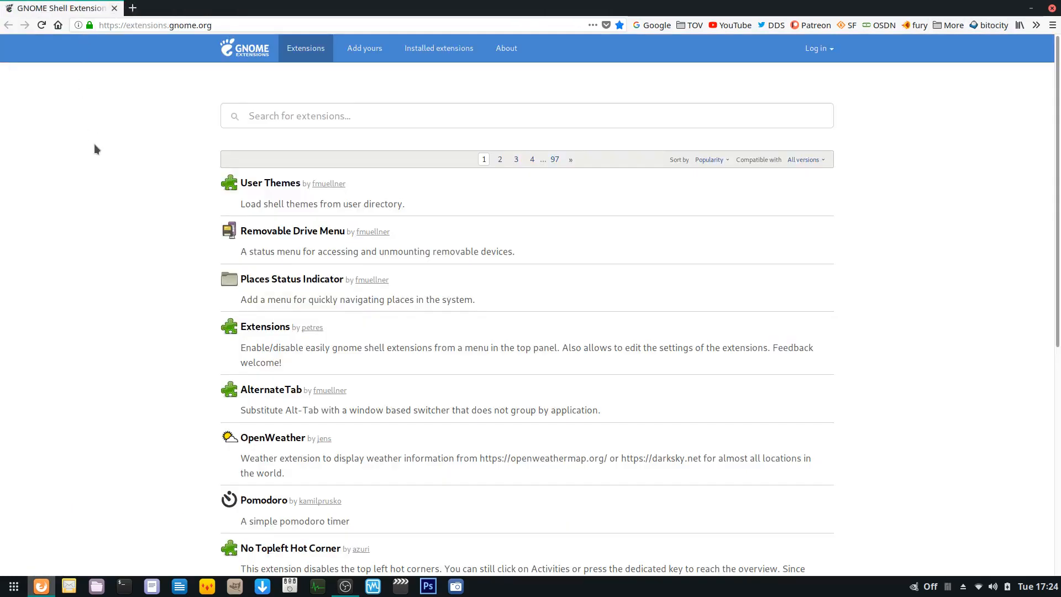
{"action": "mouse_move", "coordinate": [298, 138]}
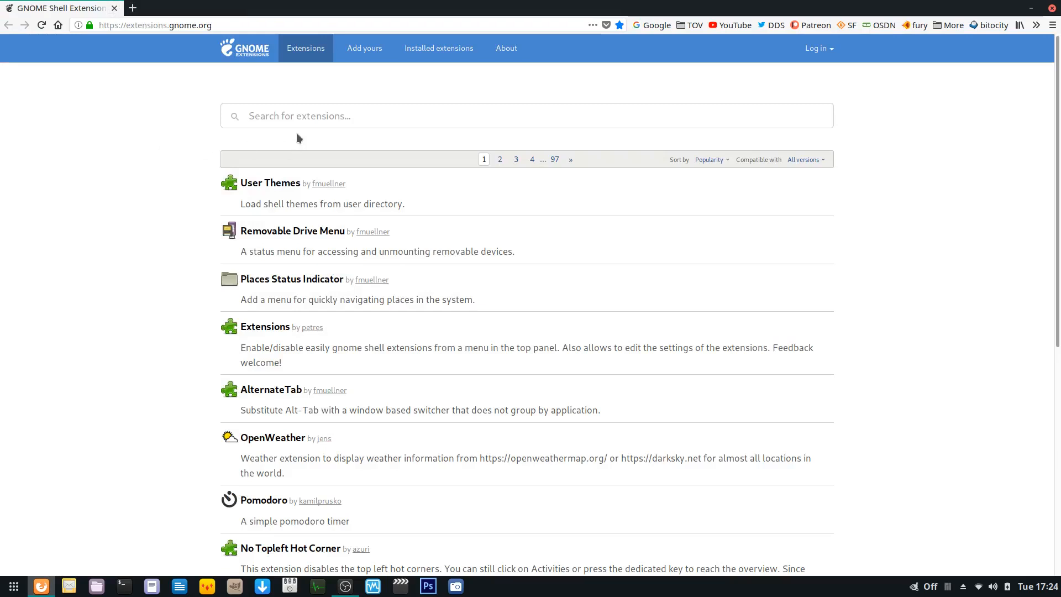
{"action": "type", "text": "dash to panel"}
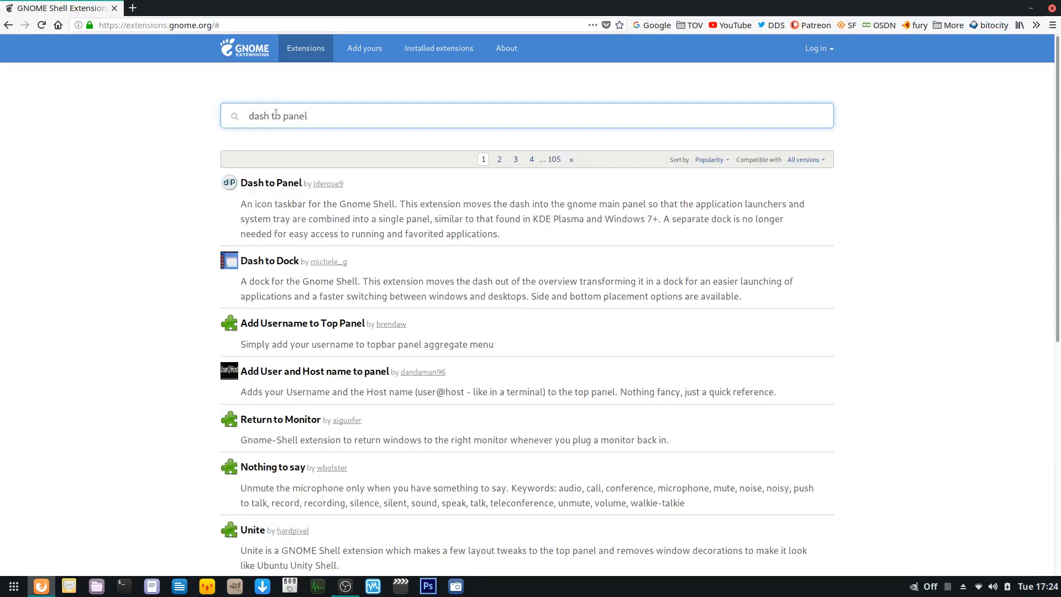
{"action": "left_click", "coordinate": [269, 183]}
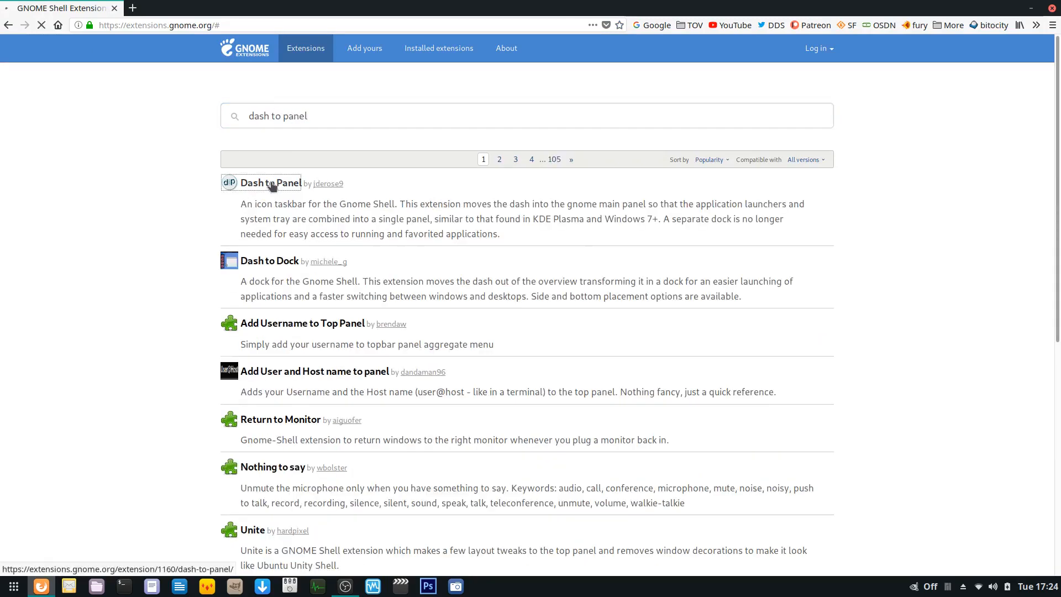
{"action": "left_click", "coordinate": [272, 184]}
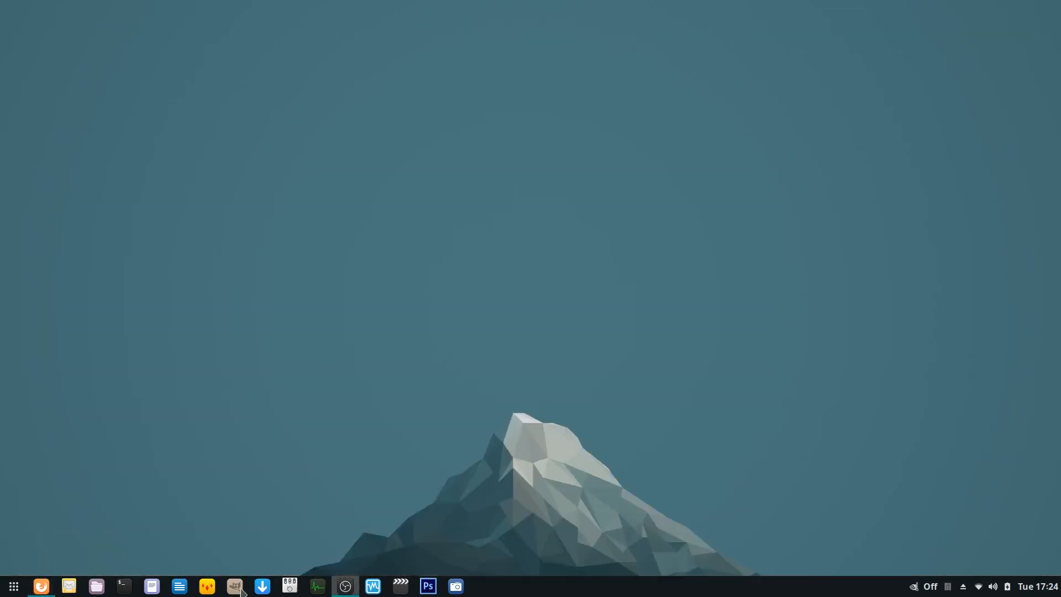
{"action": "mouse_move", "coordinate": [289, 586]}
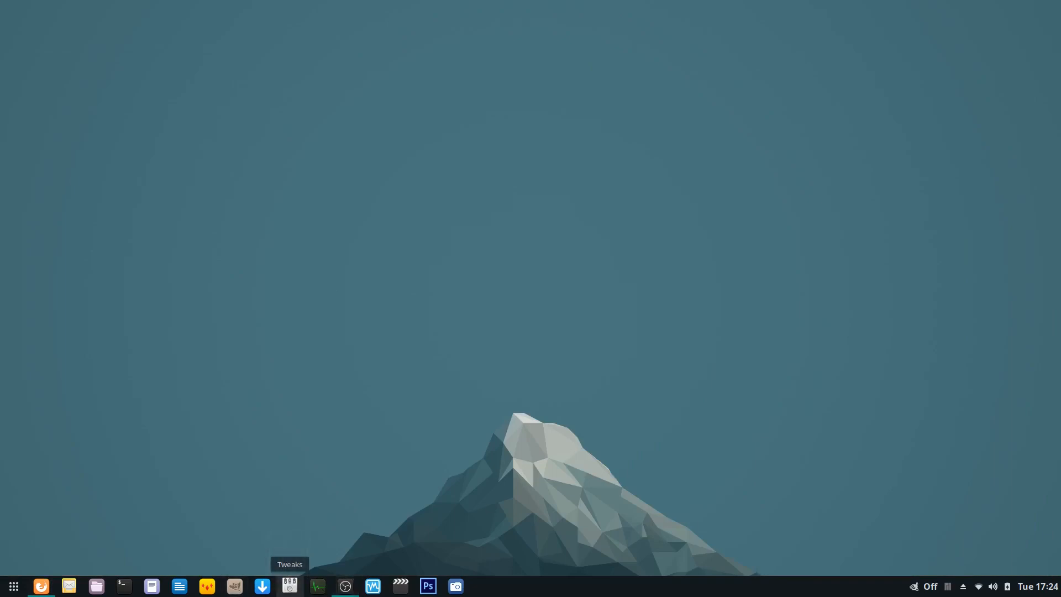
Launch GNOME Tweaks from the taskbar, landing on Appearance.
{"action": "left_click", "coordinate": [288, 586]}
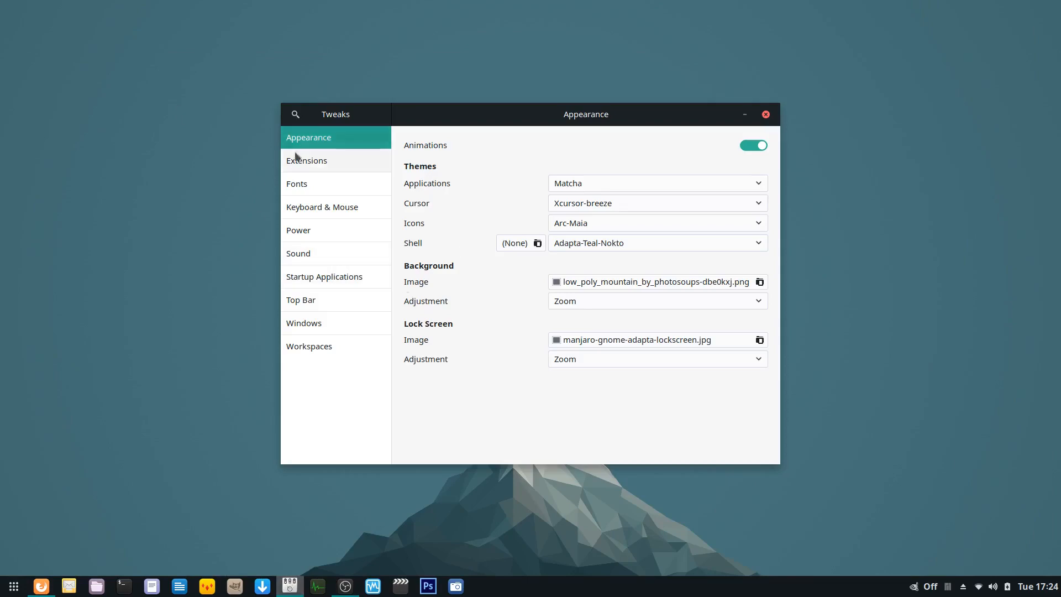
In the Extensions list, switch on the Dash to dock extension to try it.
{"action": "left_click", "coordinate": [306, 160]}
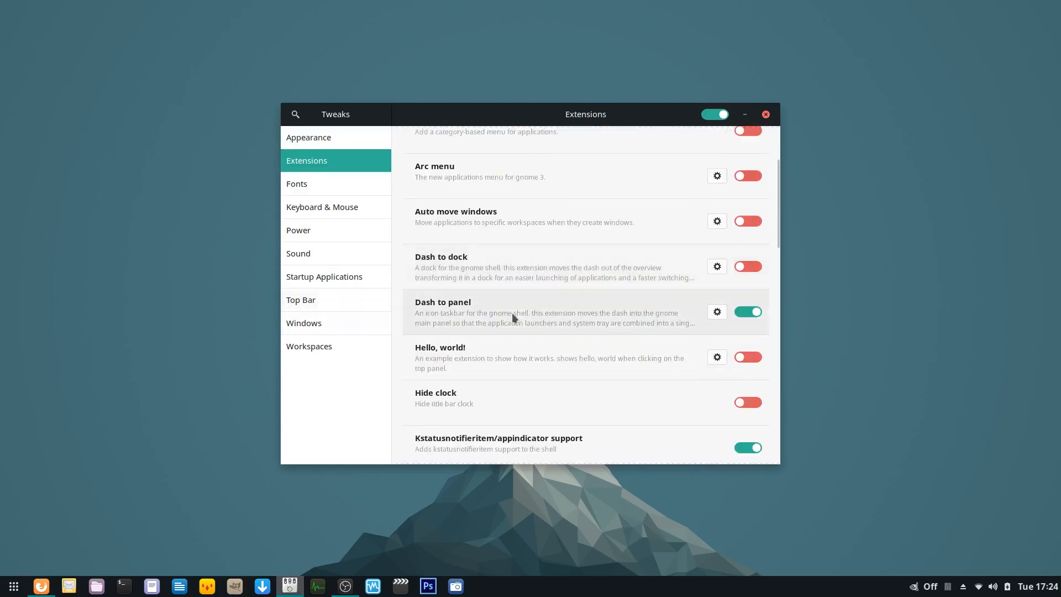
{"action": "left_click", "coordinate": [747, 312]}
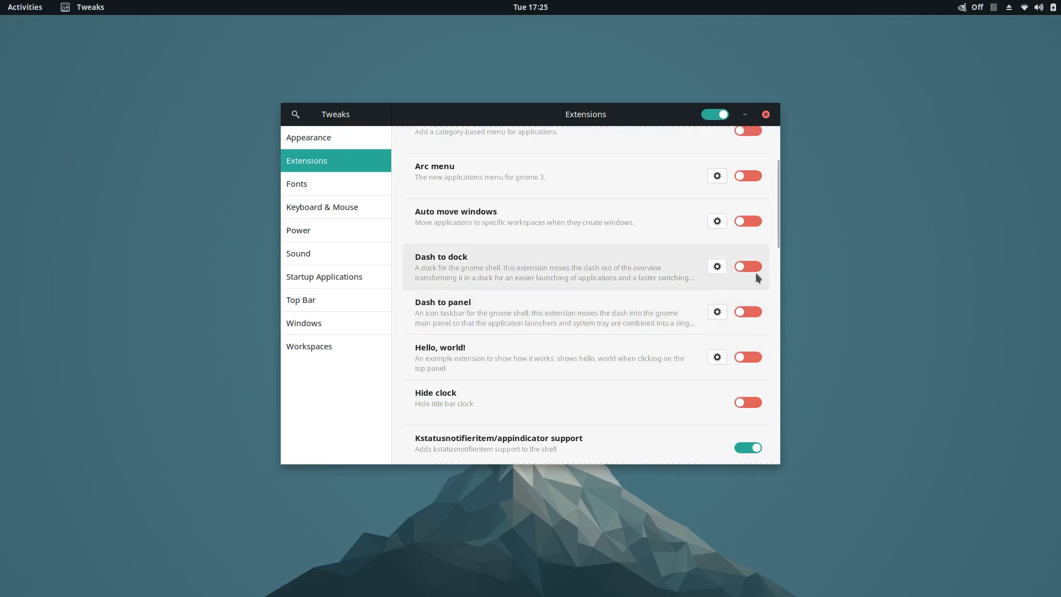
{"action": "left_click", "coordinate": [747, 266]}
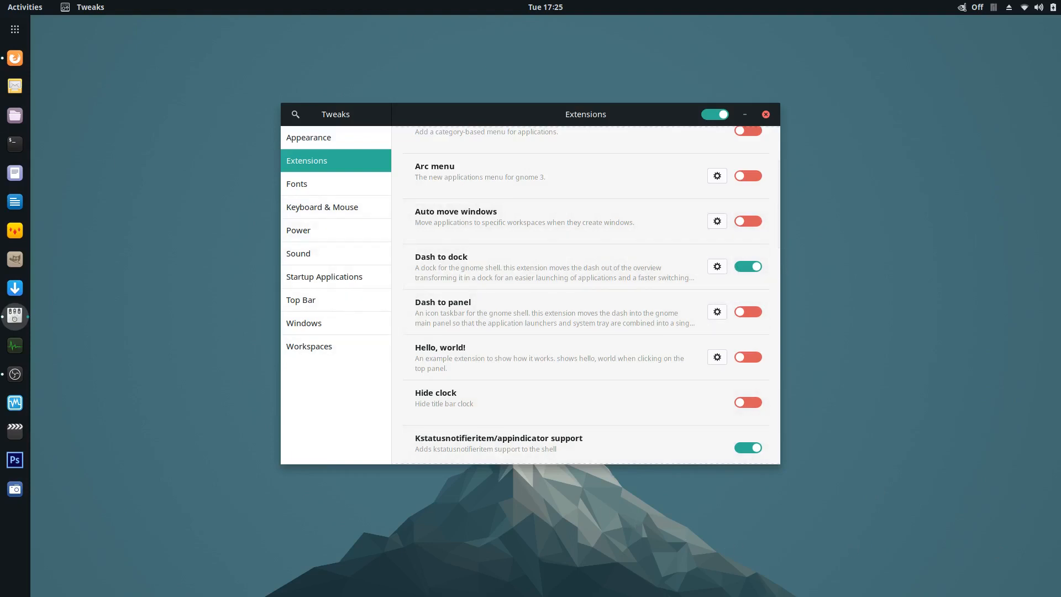
{"action": "mouse_move", "coordinate": [14, 345]}
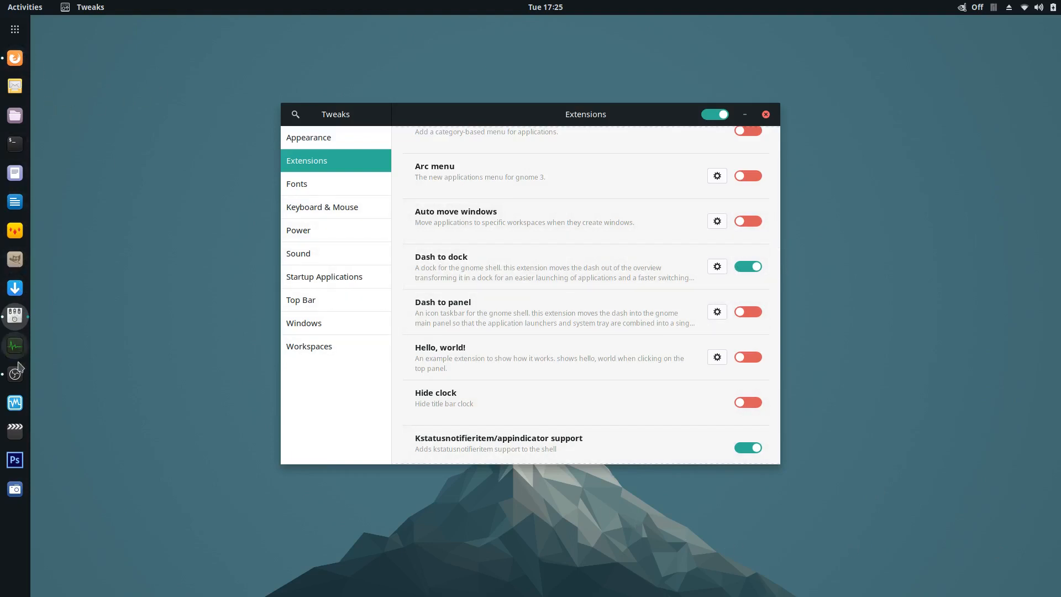
Turn Dash to dock back off and leave Dash to panel enabled for the bottom taskbar.
{"action": "left_click", "coordinate": [748, 266]}
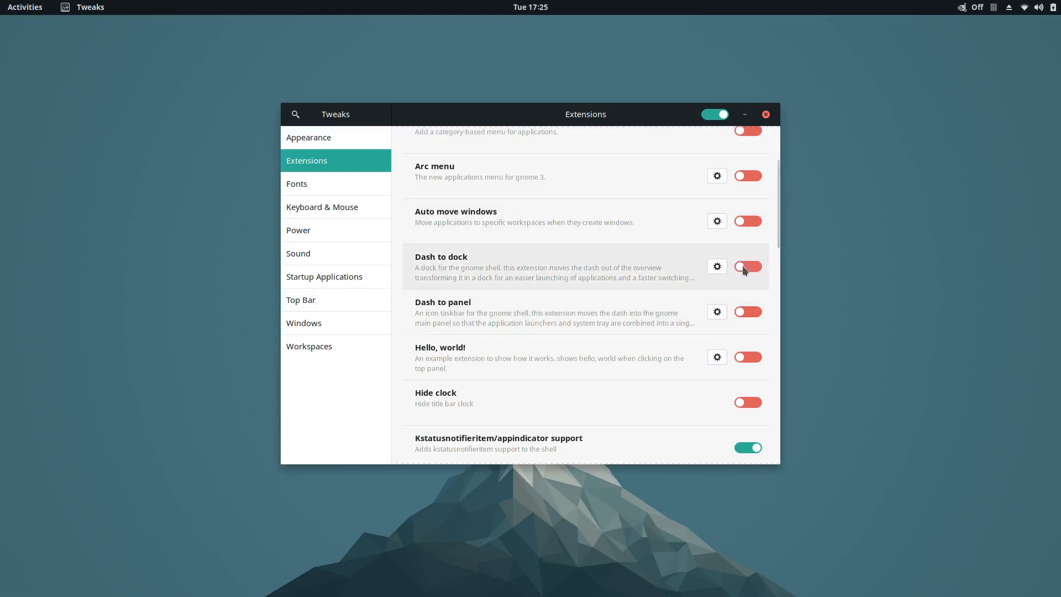
{"action": "left_click", "coordinate": [748, 312]}
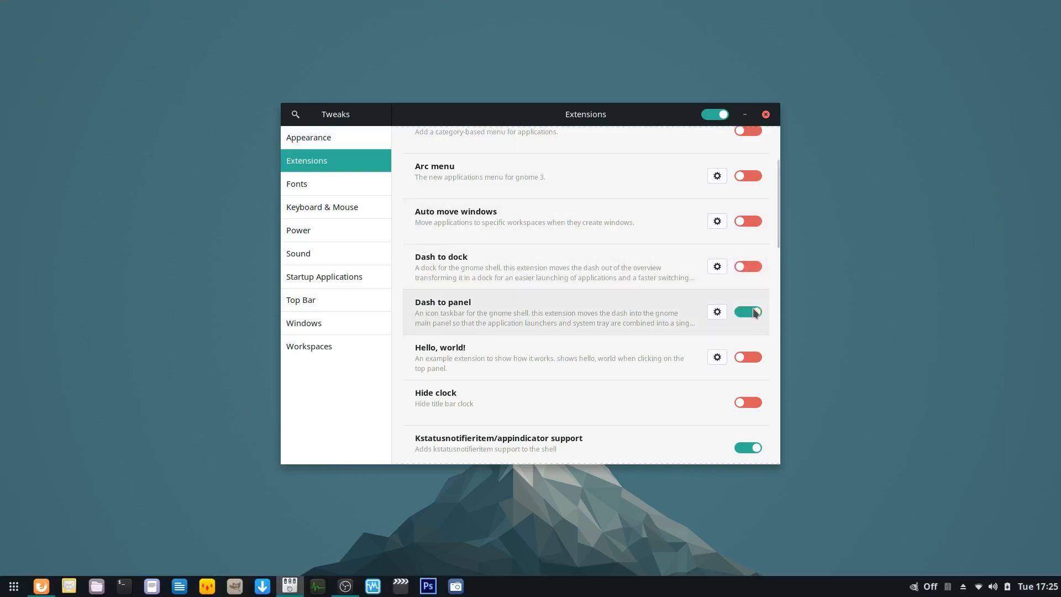
{"action": "left_click", "coordinate": [748, 311]}
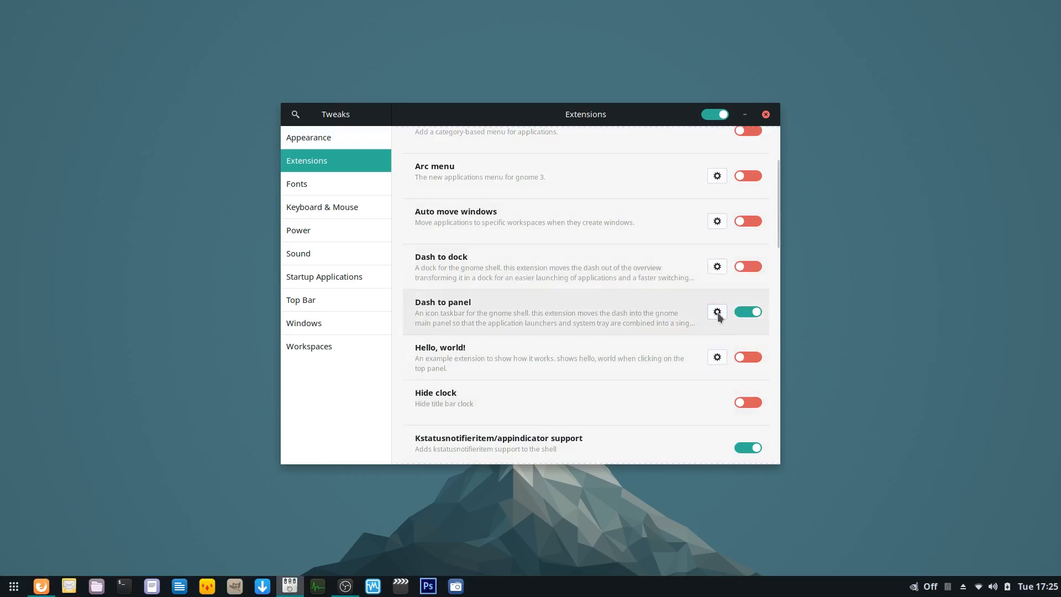
Browse Dash to panel preferences through Fine-Tune to About, then start Files.
{"action": "left_click", "coordinate": [716, 312]}
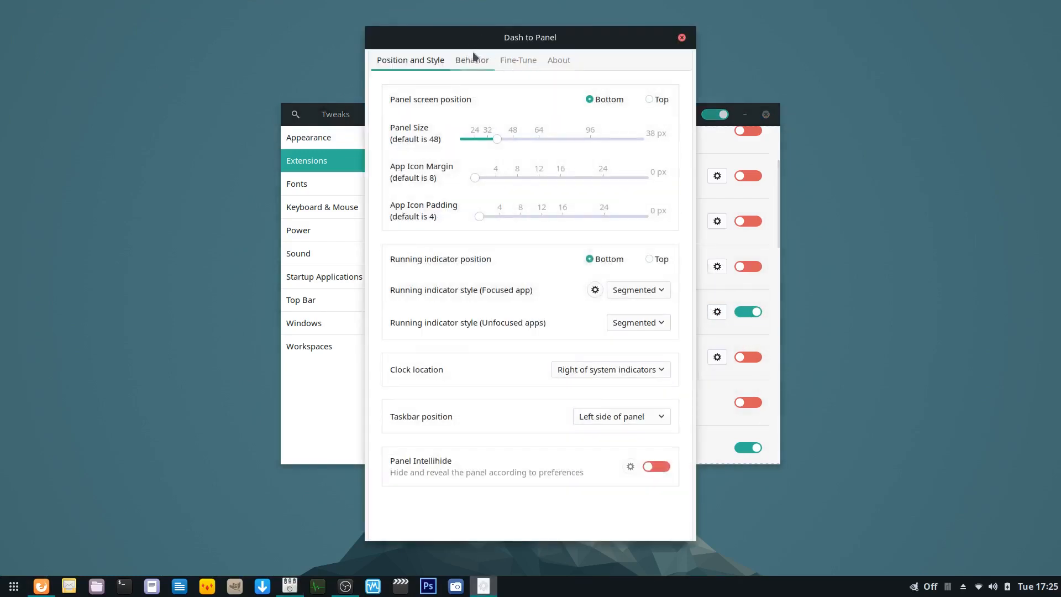
{"action": "left_click", "coordinate": [517, 60]}
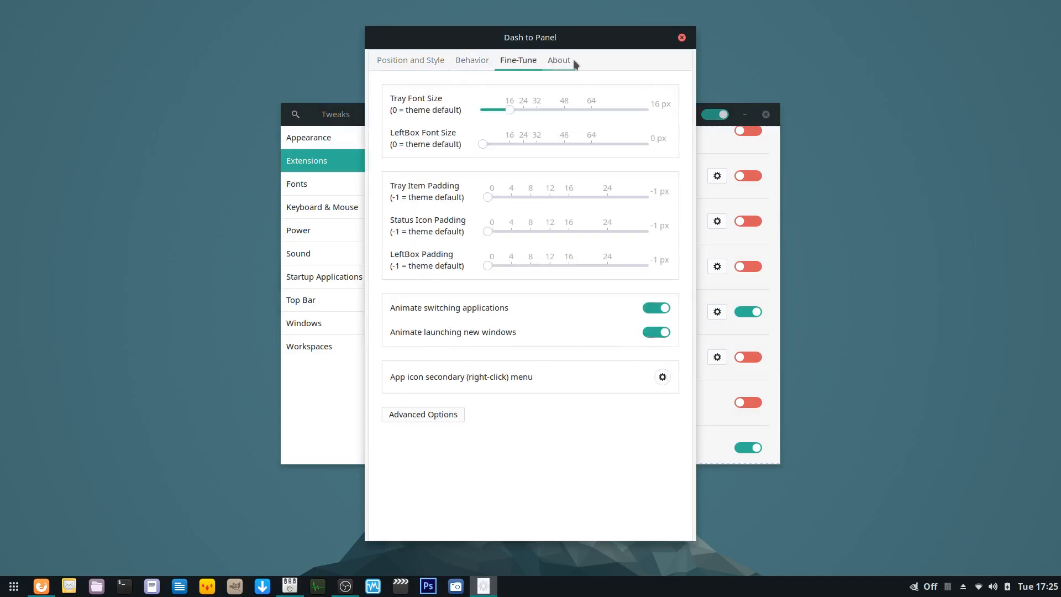
{"action": "left_click", "coordinate": [558, 59]}
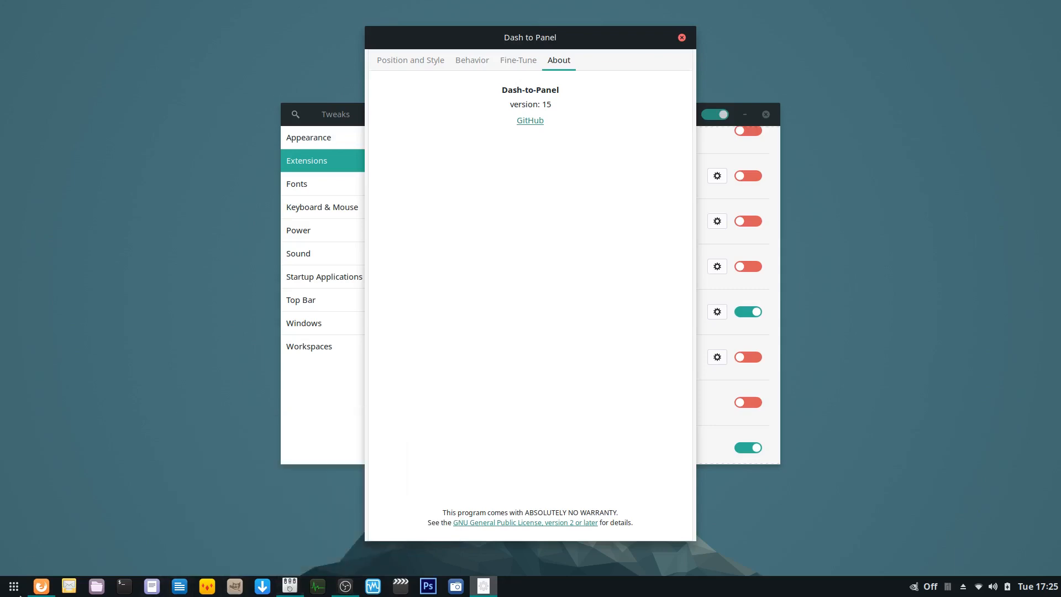
{"action": "mouse_move", "coordinate": [95, 586]}
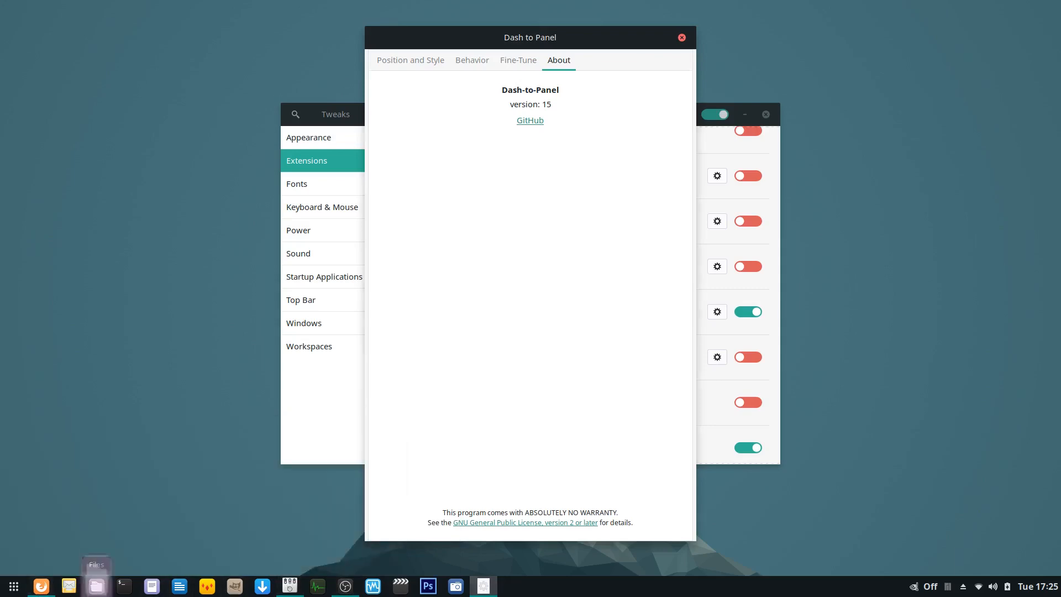
{"action": "left_click", "coordinate": [95, 585]}
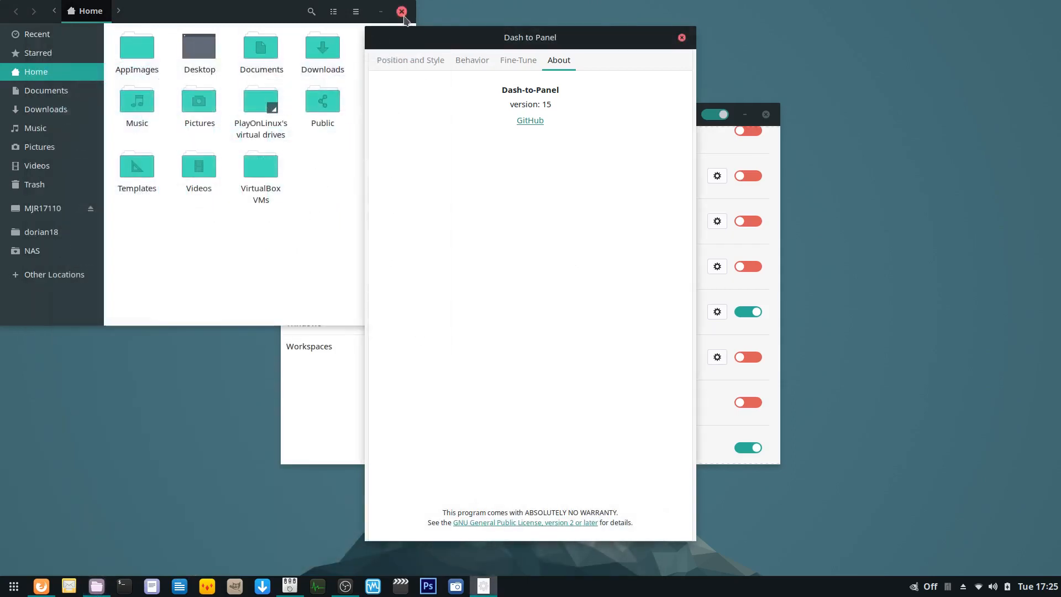
Close the Files window and the Dash to Panel preferences, returning to the Extensions list.
{"action": "left_click", "coordinate": [401, 11]}
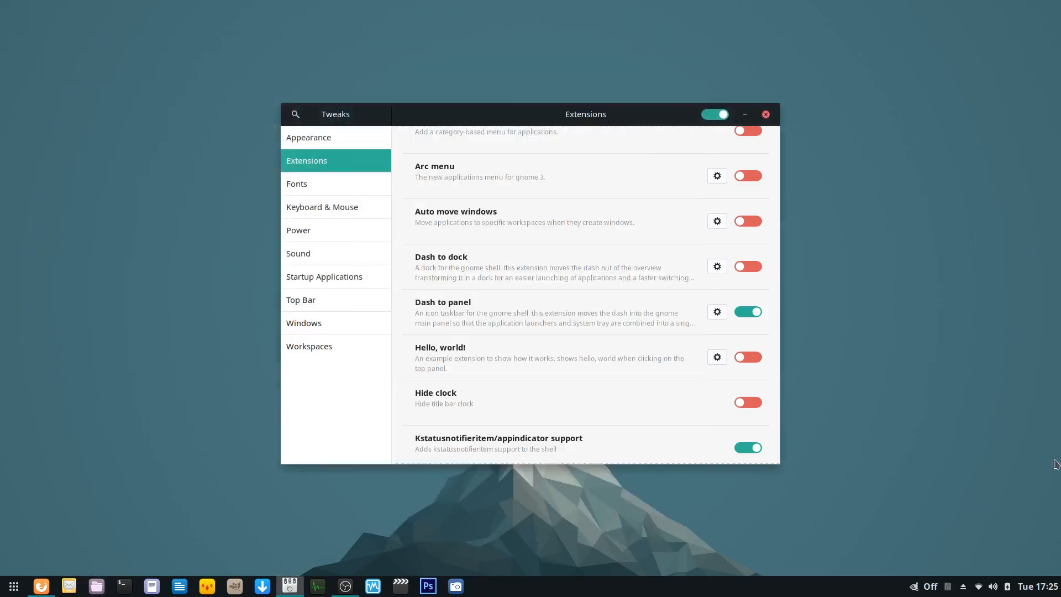
{"action": "left_click", "coordinate": [992, 585]}
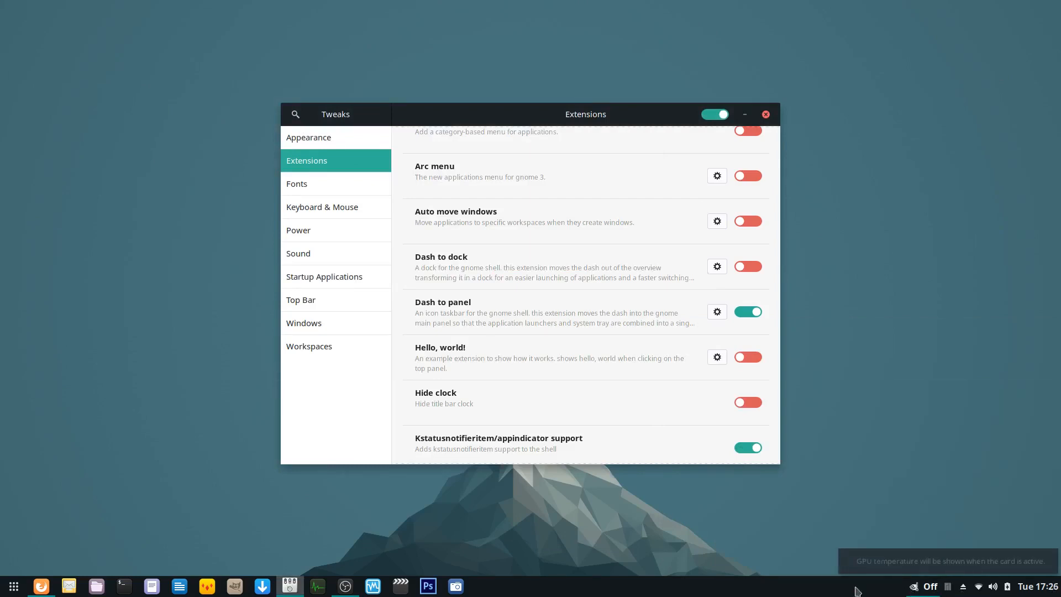
{"action": "mouse_move", "coordinate": [134, 503]}
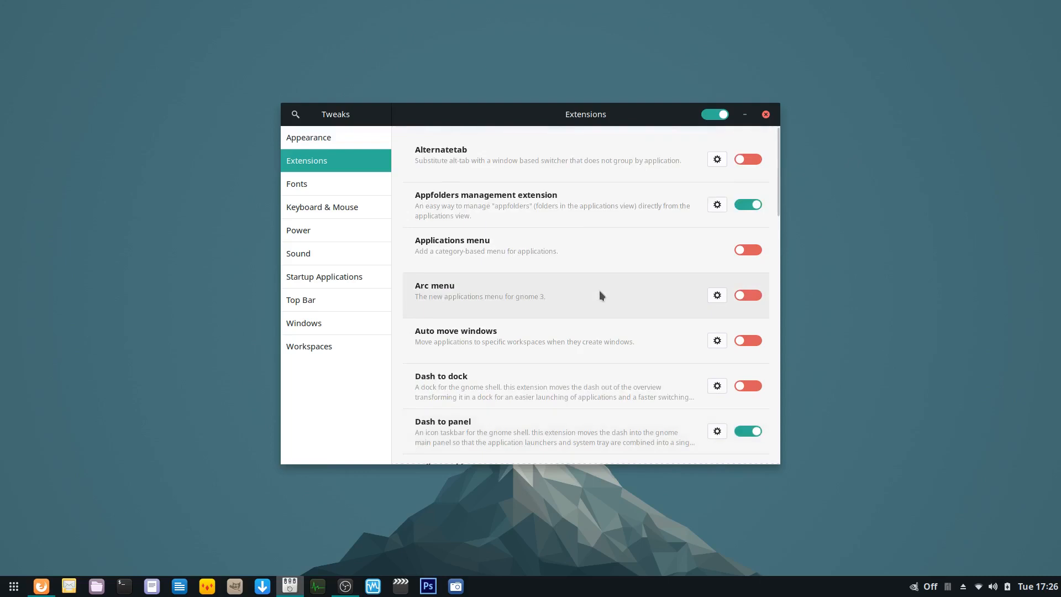
Close the Tweaks window, leaving the desktop with its bottom taskbar.
{"action": "left_click", "coordinate": [765, 114]}
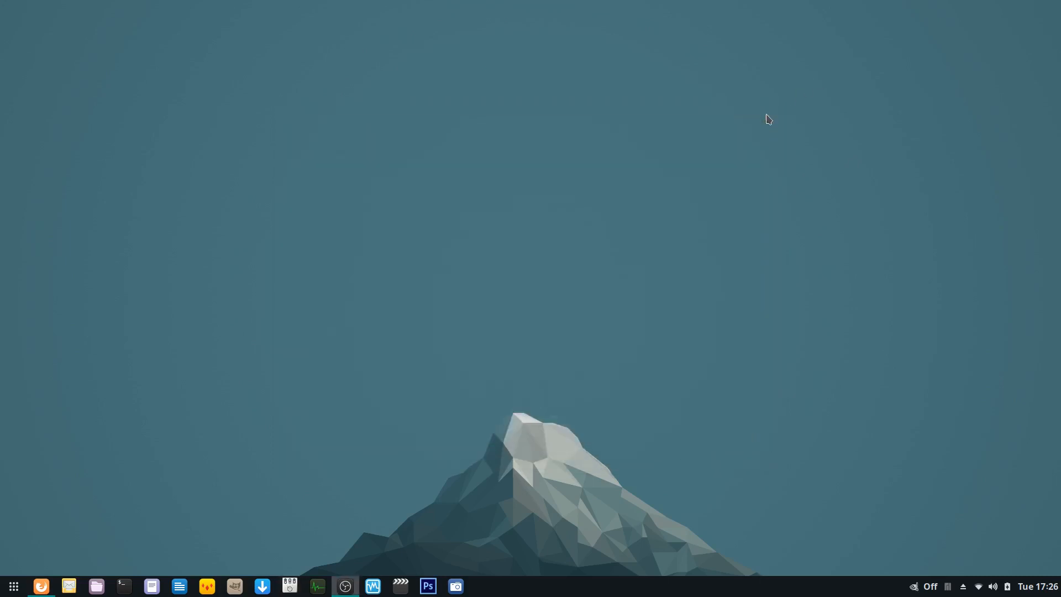
{"action": "mouse_move", "coordinate": [99, 471]}
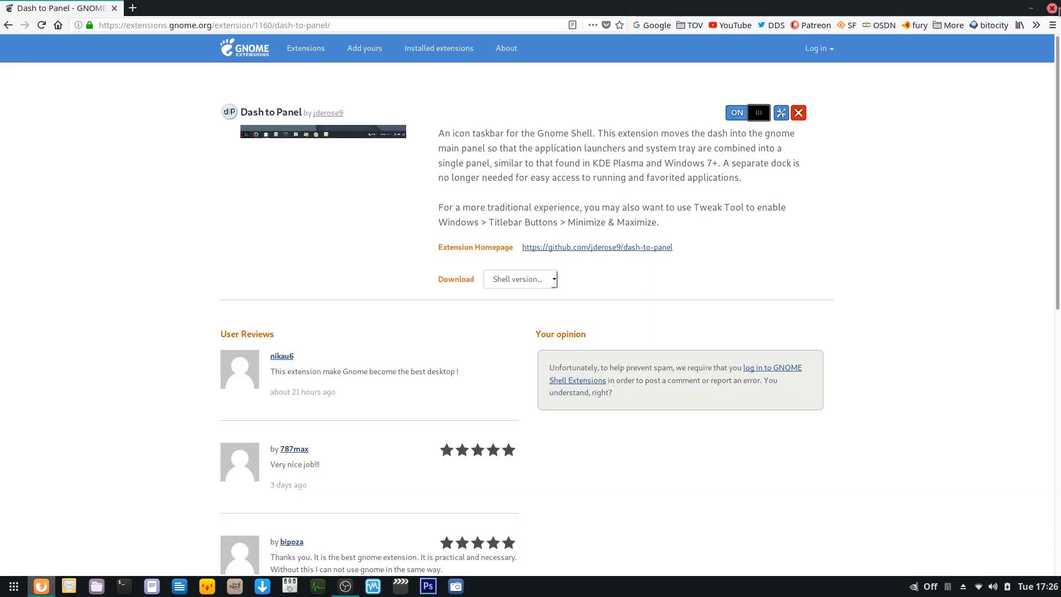
Put the Firefox window away so only the desktop and single bottom taskbar show.
{"action": "left_click", "coordinate": [1053, 8]}
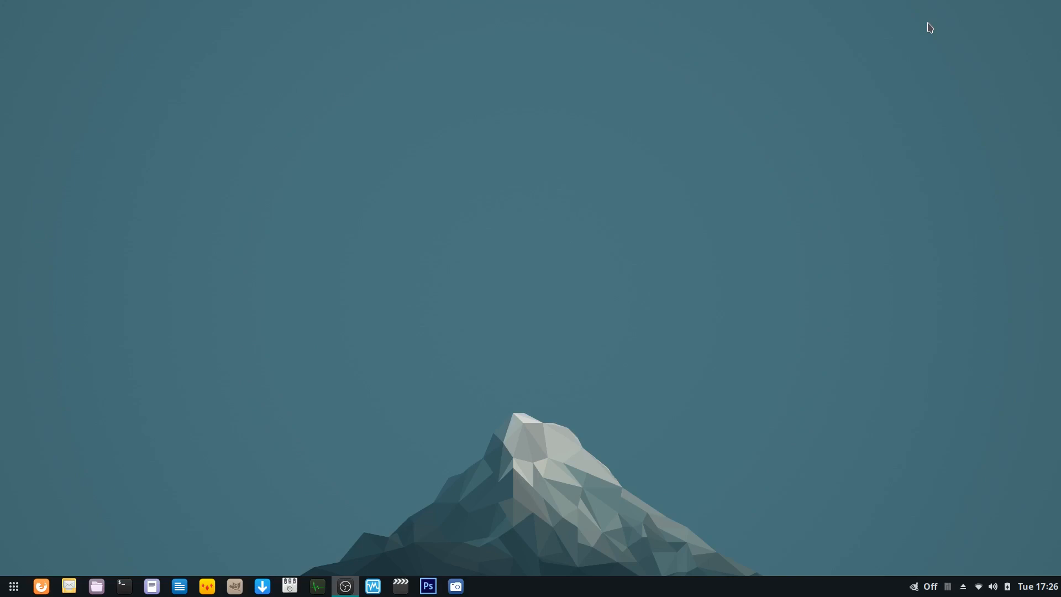
{"action": "mouse_move", "coordinate": [465, 349]}
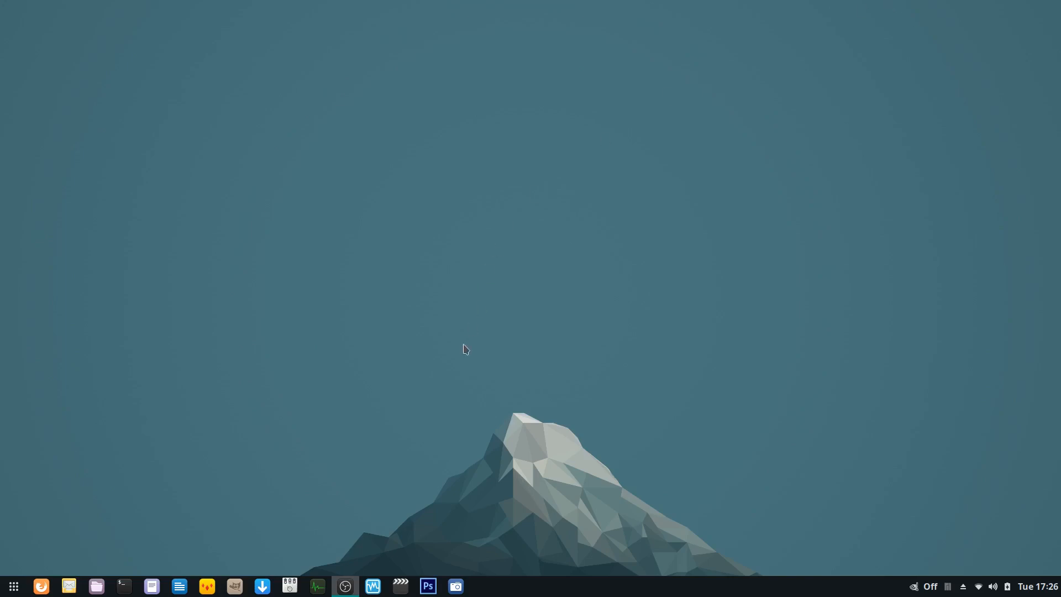